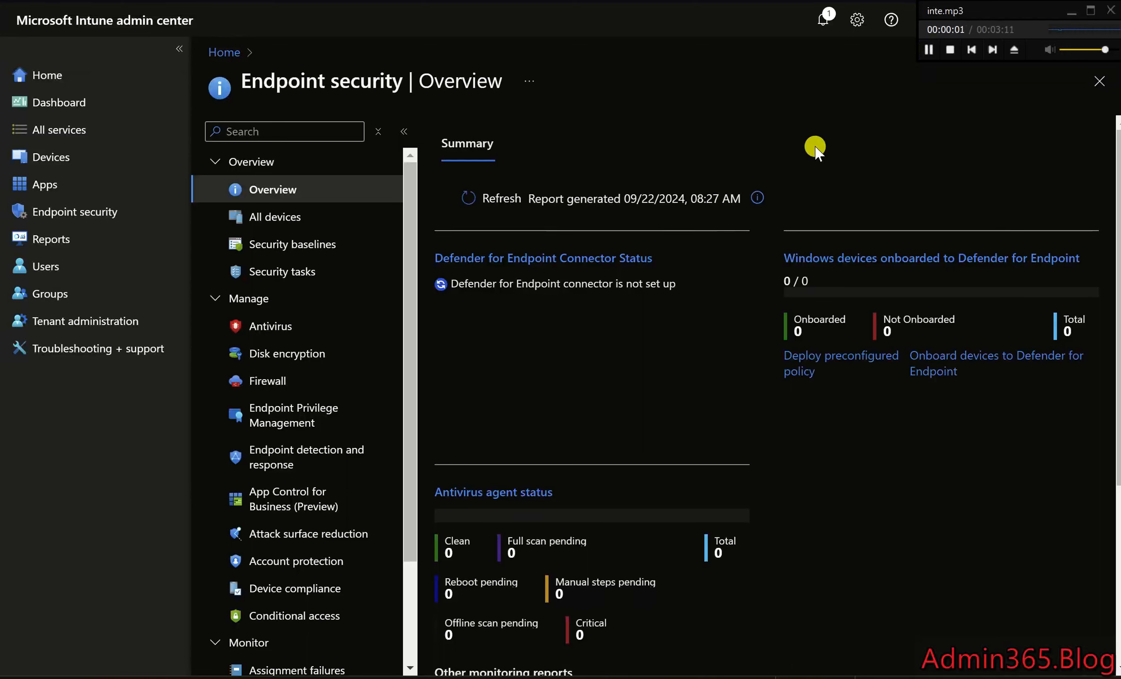
{"action": "mouse_move", "coordinate": [306, 206]}
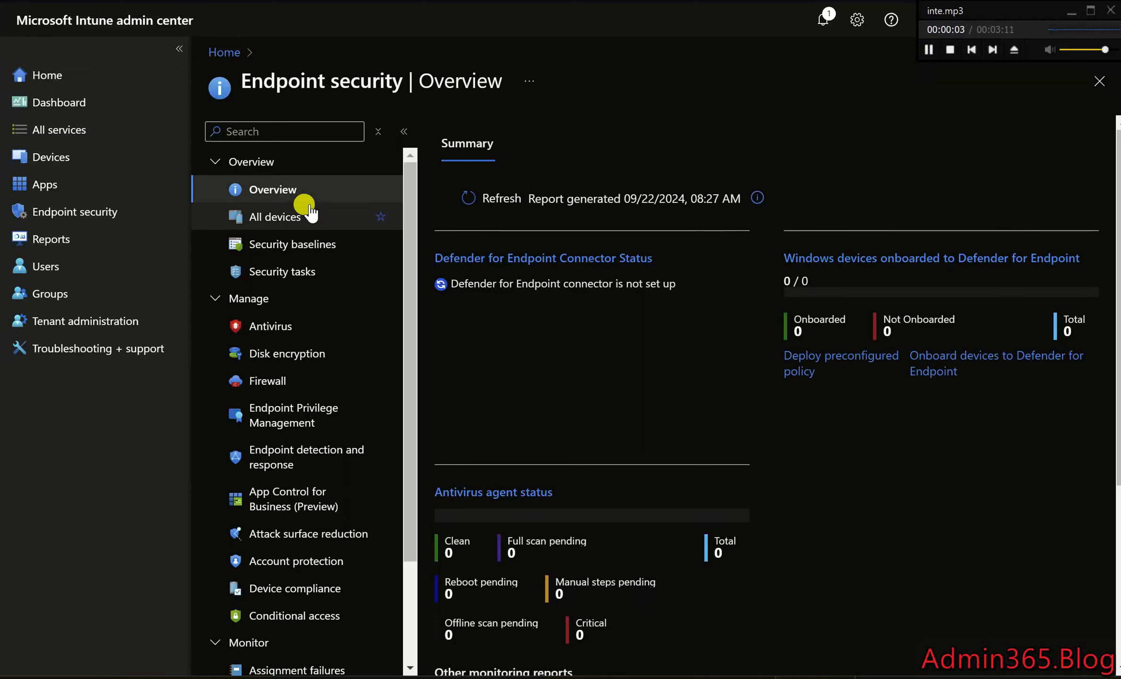
- Return from the Endpoint security overview to the Intune admin center home page
{"action": "left_click", "coordinate": [46, 75]}
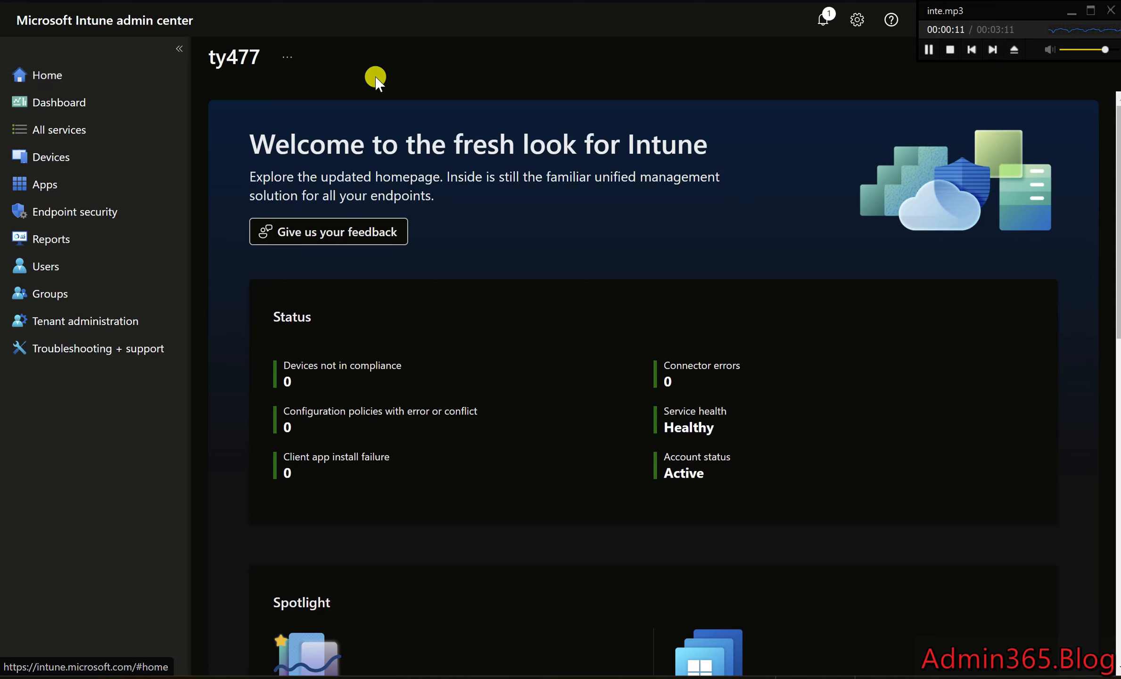
{"action": "mouse_move", "coordinate": [395, 85]}
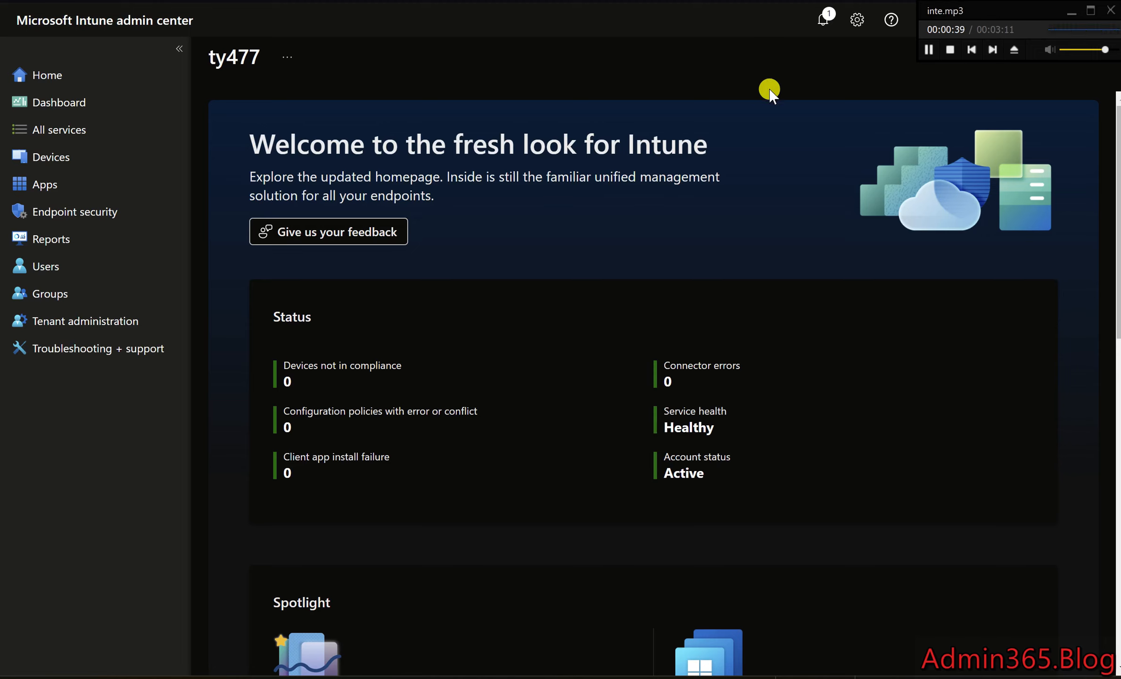
{"action": "mouse_move", "coordinate": [426, 100]}
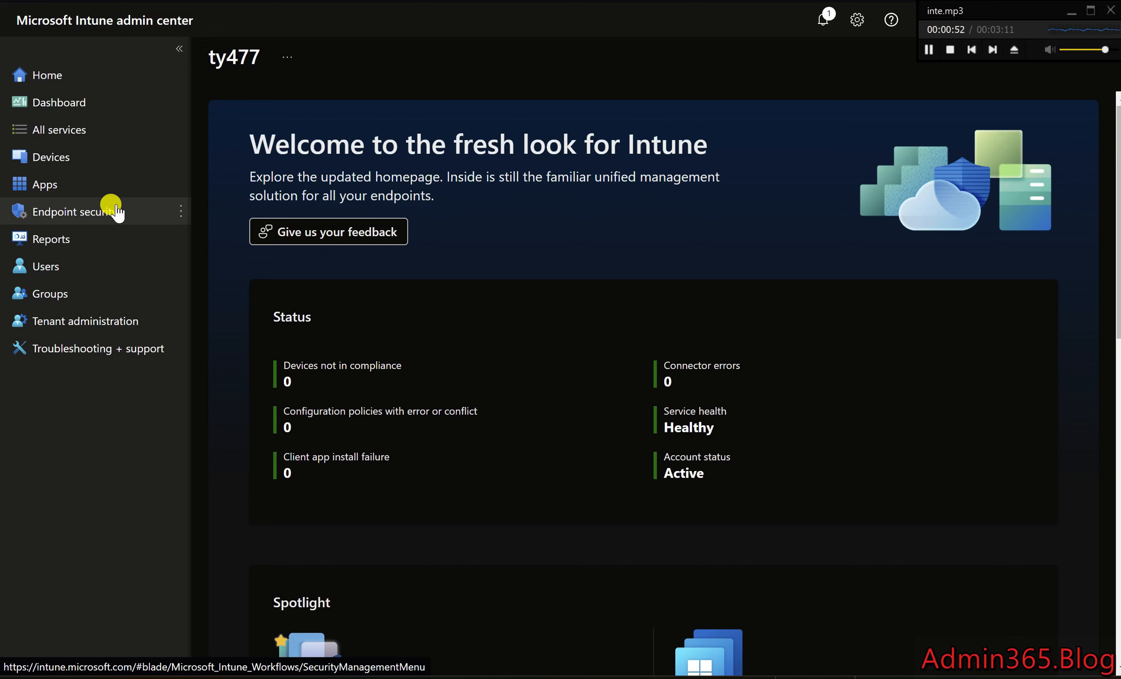
- Start a new Endpoint Privilege Management policy with Windows platform and Elevation rules policy profile
{"action": "left_click", "coordinate": [74, 211]}
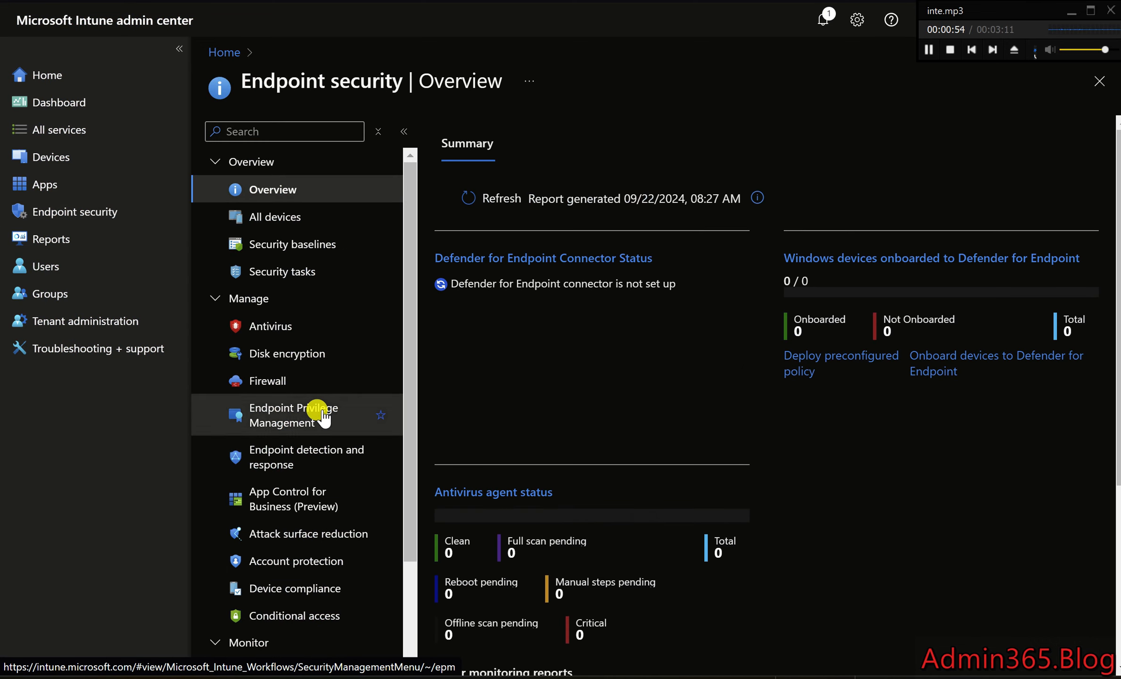
{"action": "left_click", "coordinate": [294, 415]}
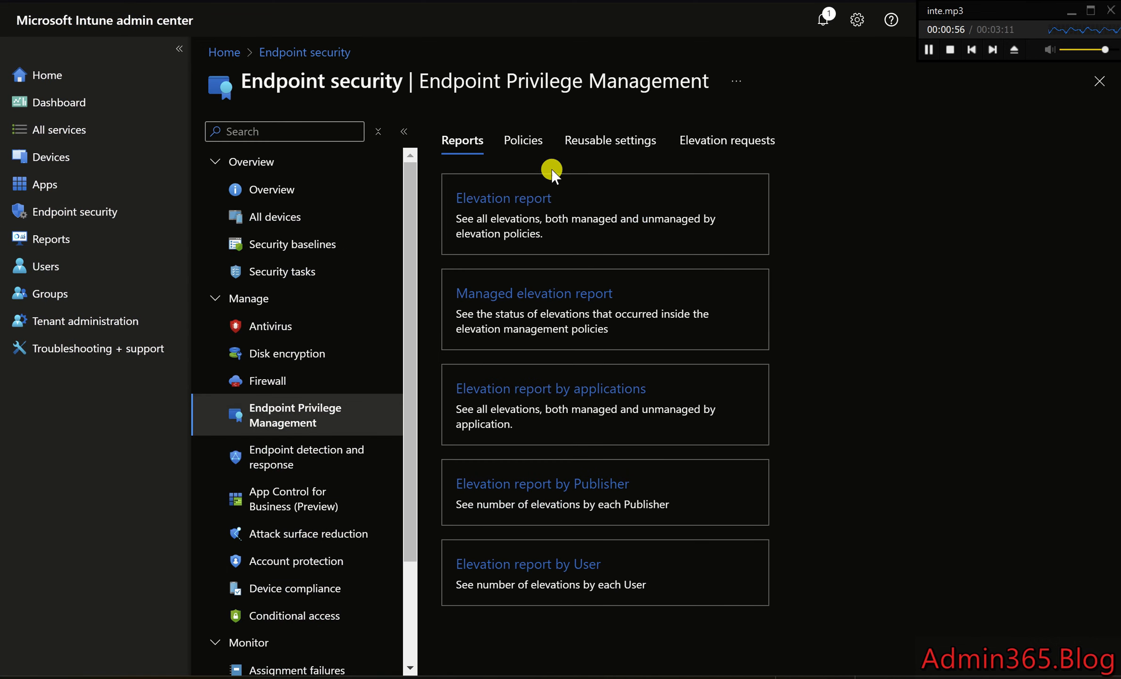
{"action": "mouse_move", "coordinate": [523, 141]}
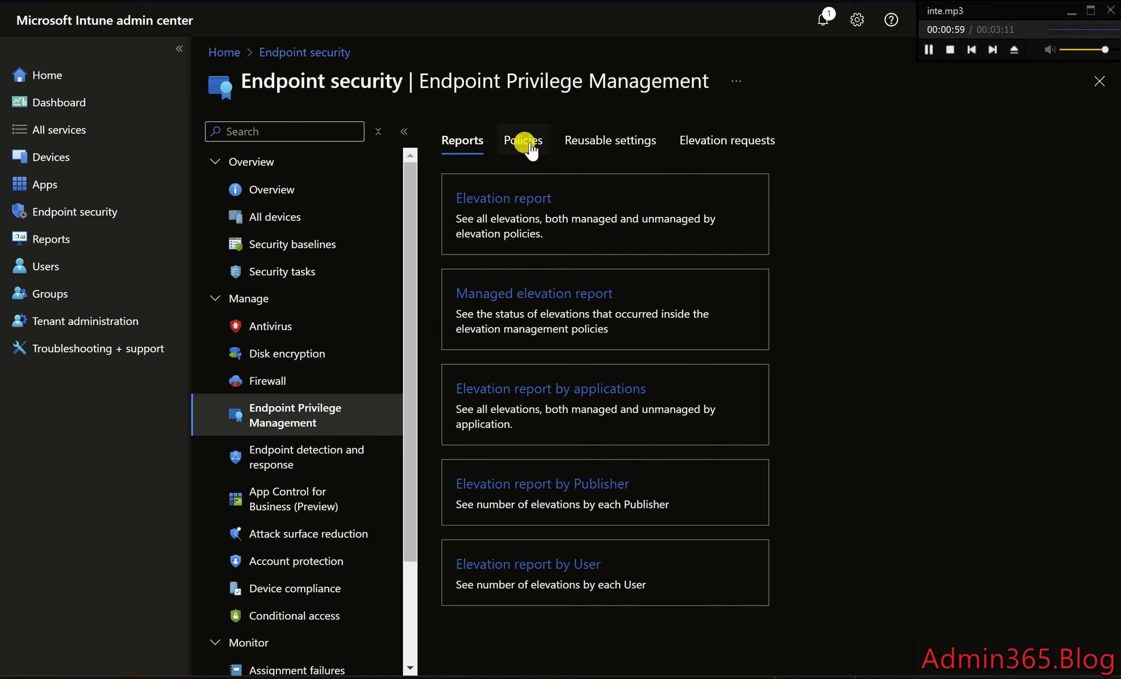
{"action": "left_click", "coordinate": [524, 140]}
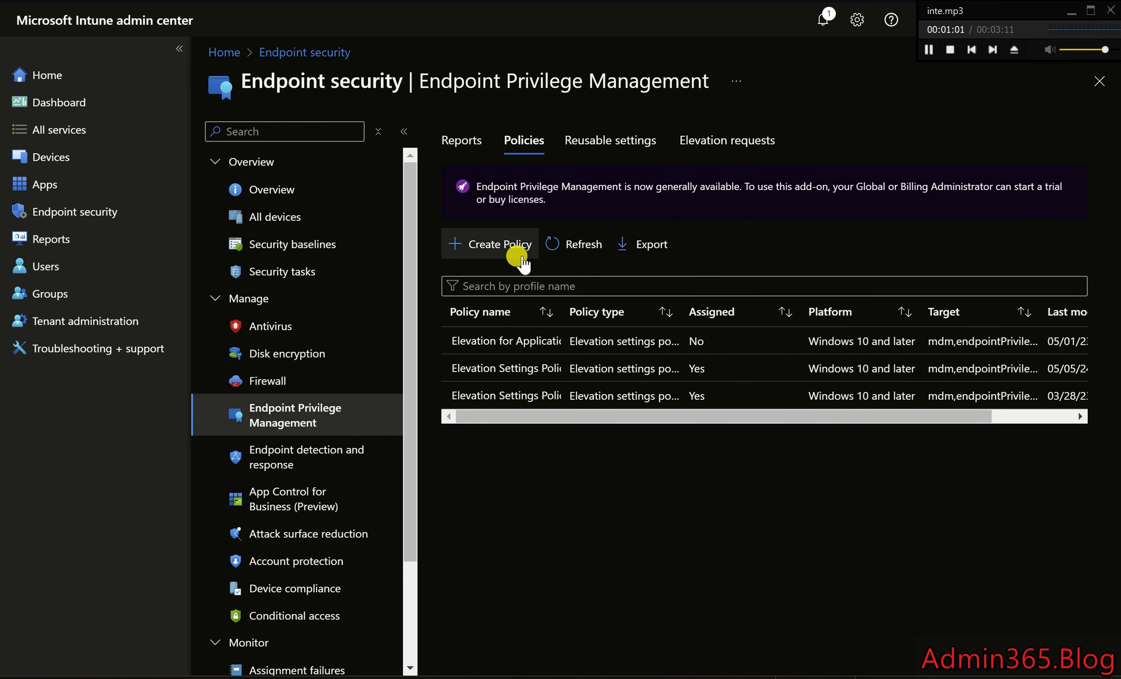
{"action": "left_click", "coordinate": [500, 245]}
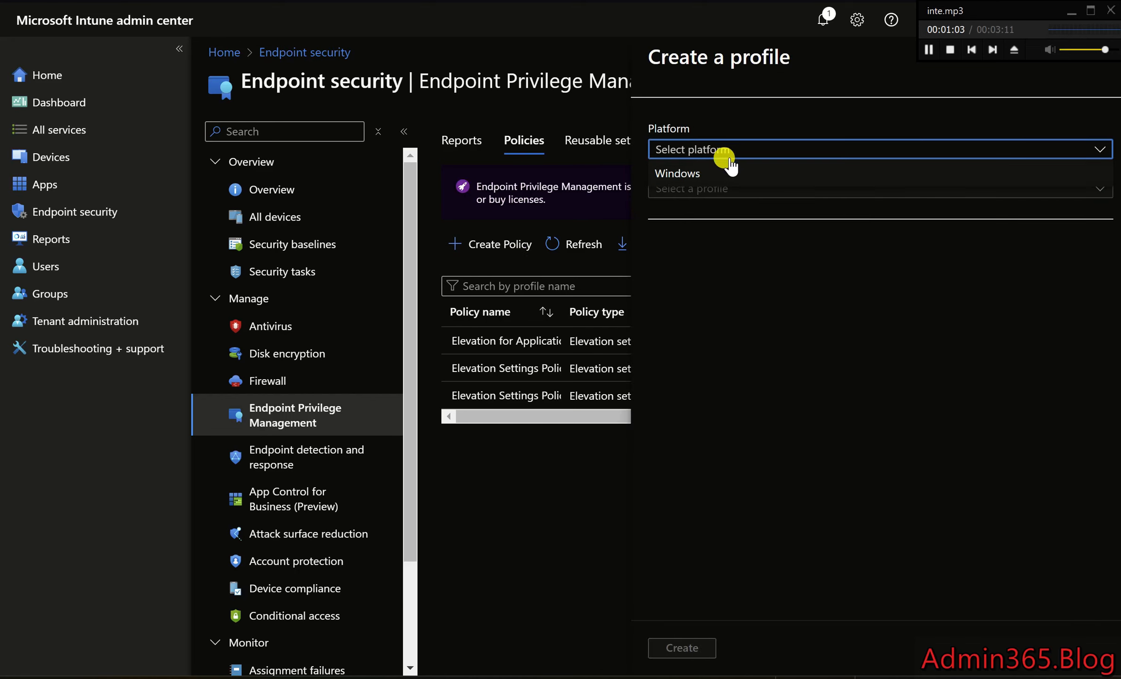
{"action": "left_click", "coordinate": [677, 173]}
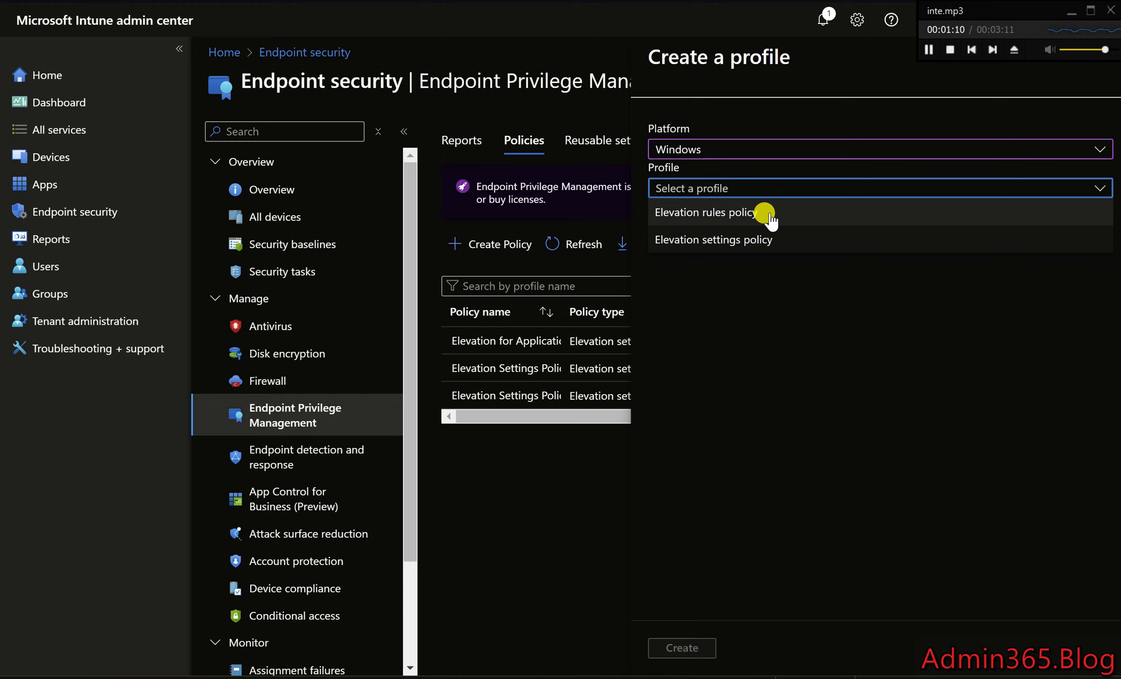
{"action": "left_click", "coordinate": [706, 212]}
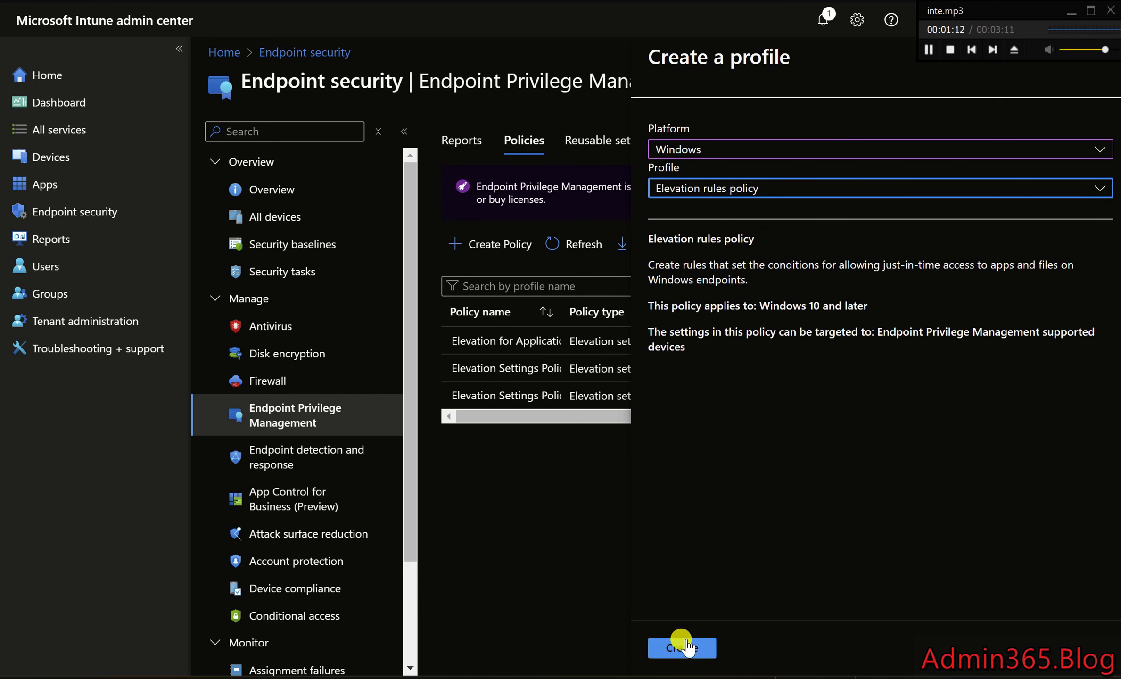
- Create the profile named 'vvv' and select the User confirmed elevation rule in configuration settings
{"action": "left_click", "coordinate": [681, 647]}
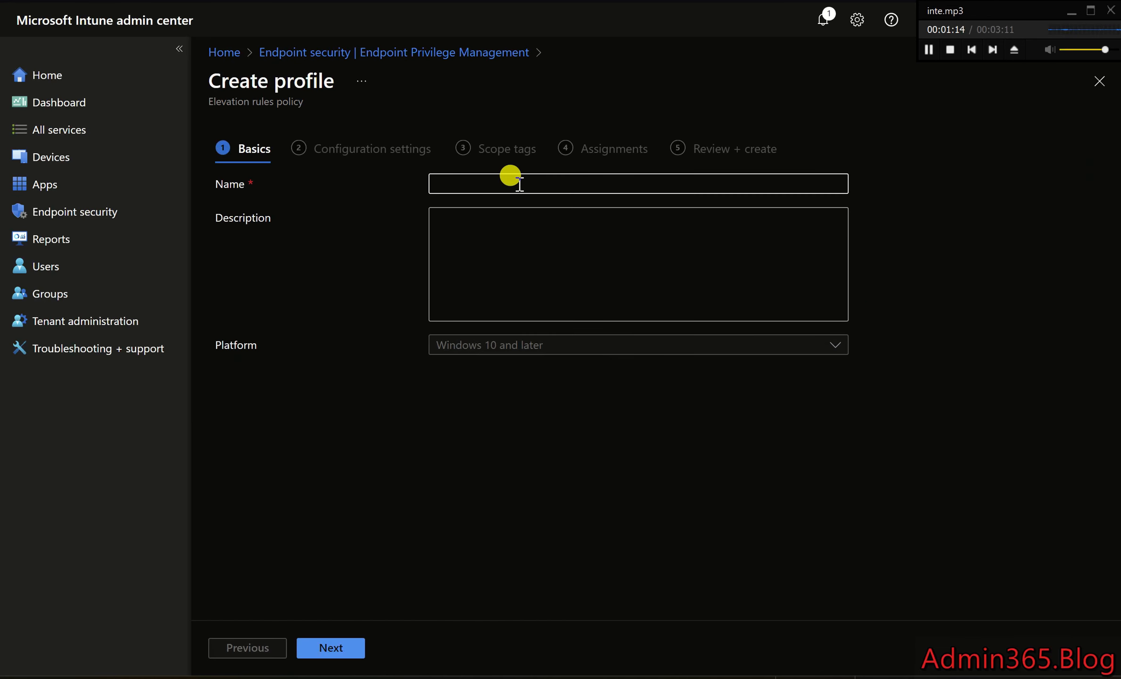
{"action": "type", "text": "vvv"}
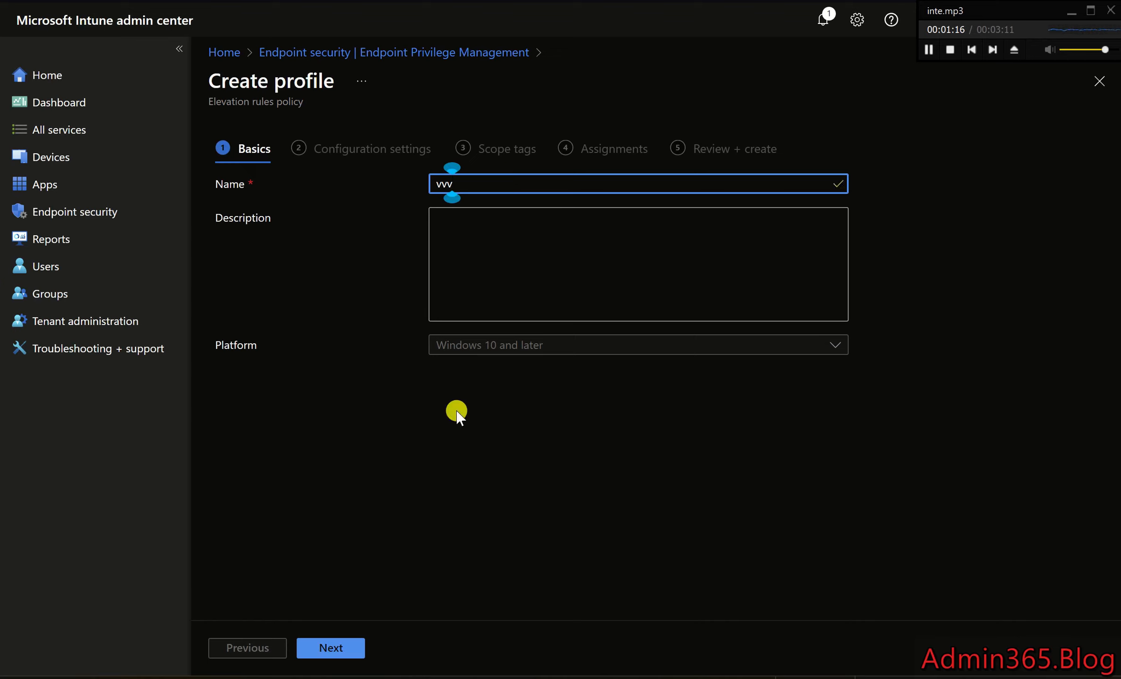
{"action": "left_click", "coordinate": [331, 647]}
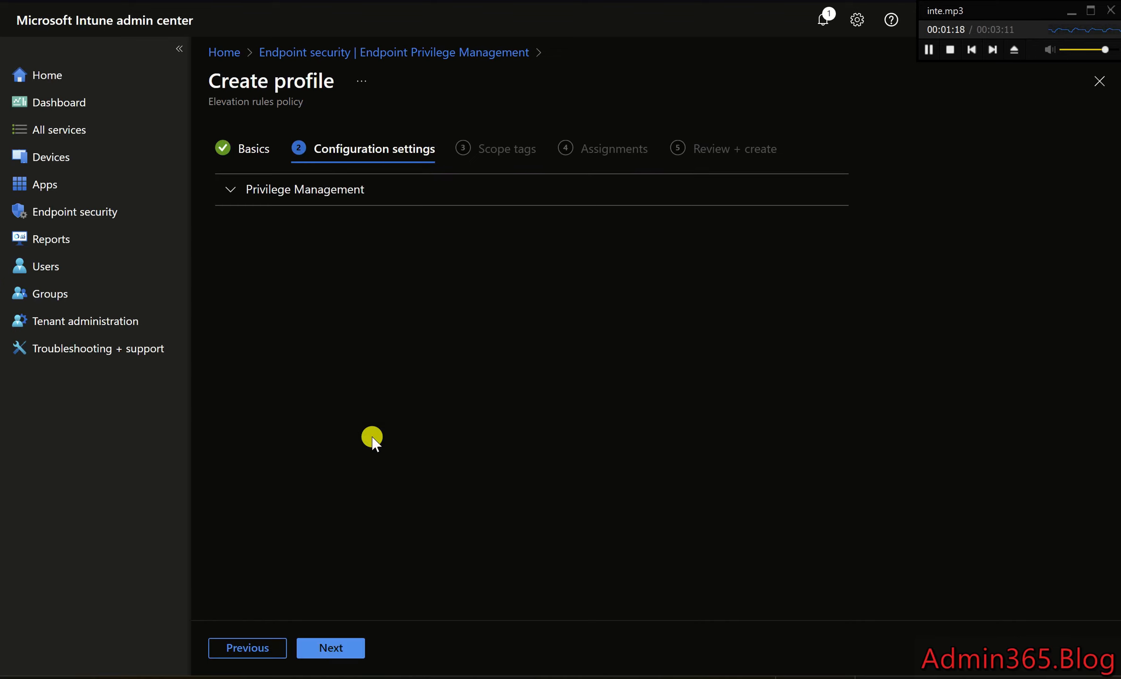
{"action": "left_click", "coordinate": [230, 188]}
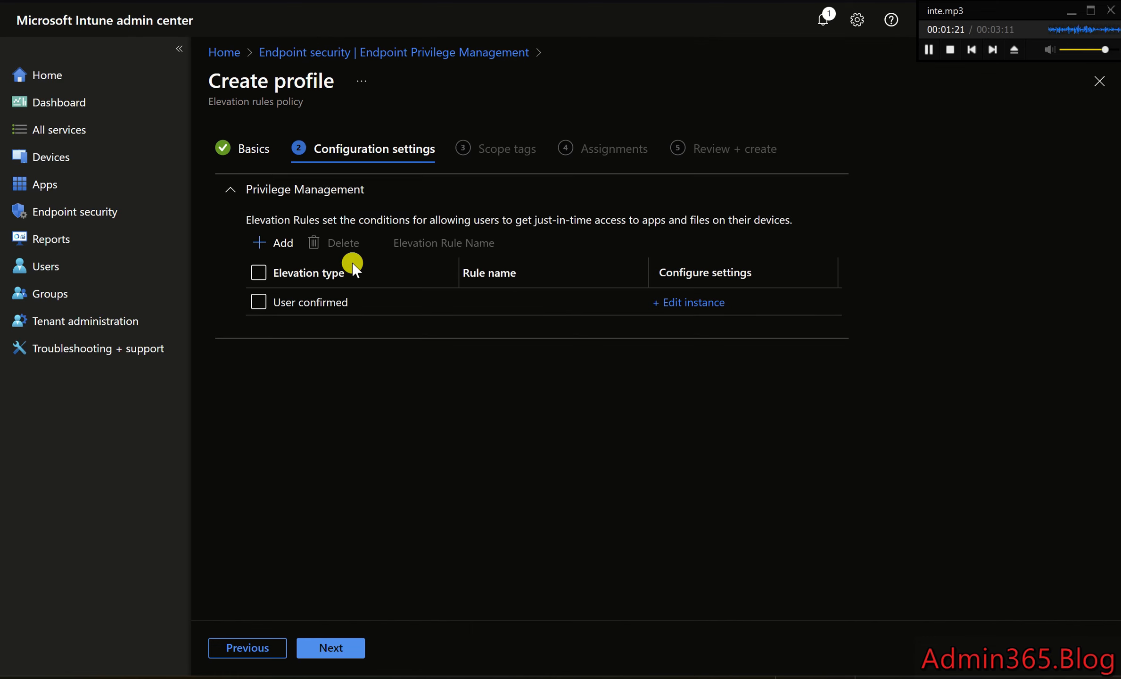
{"action": "left_click", "coordinate": [258, 273]}
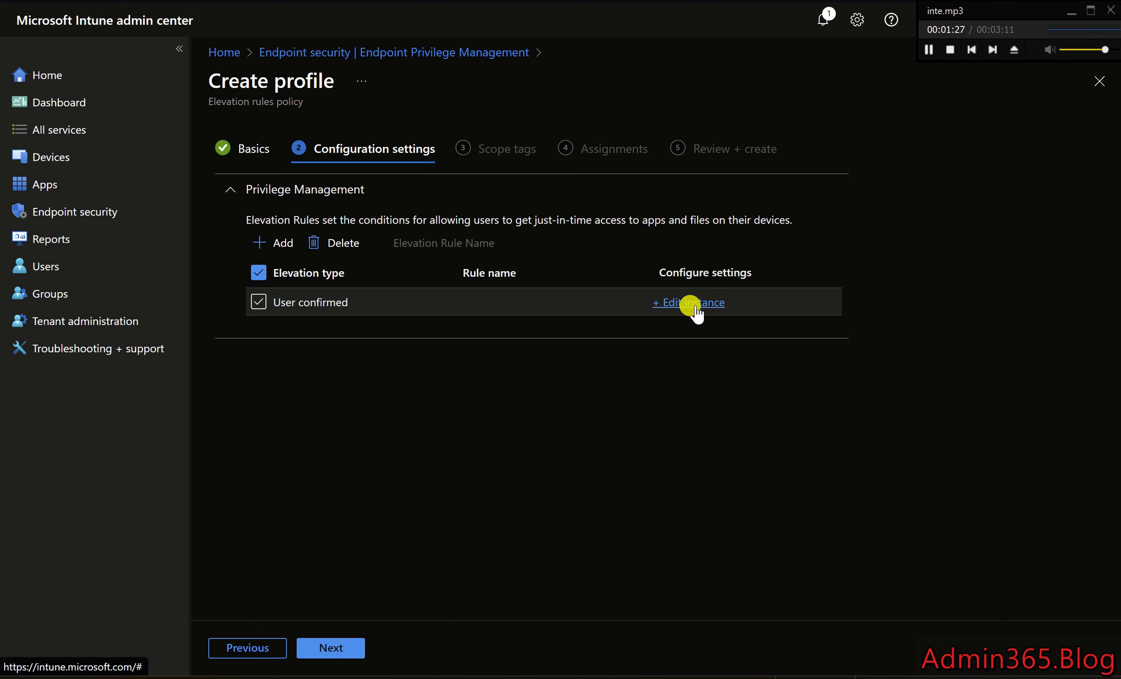
- Name the rule 'adobe reader' and set its elevation type to Automatic
{"action": "left_click", "coordinate": [688, 303]}
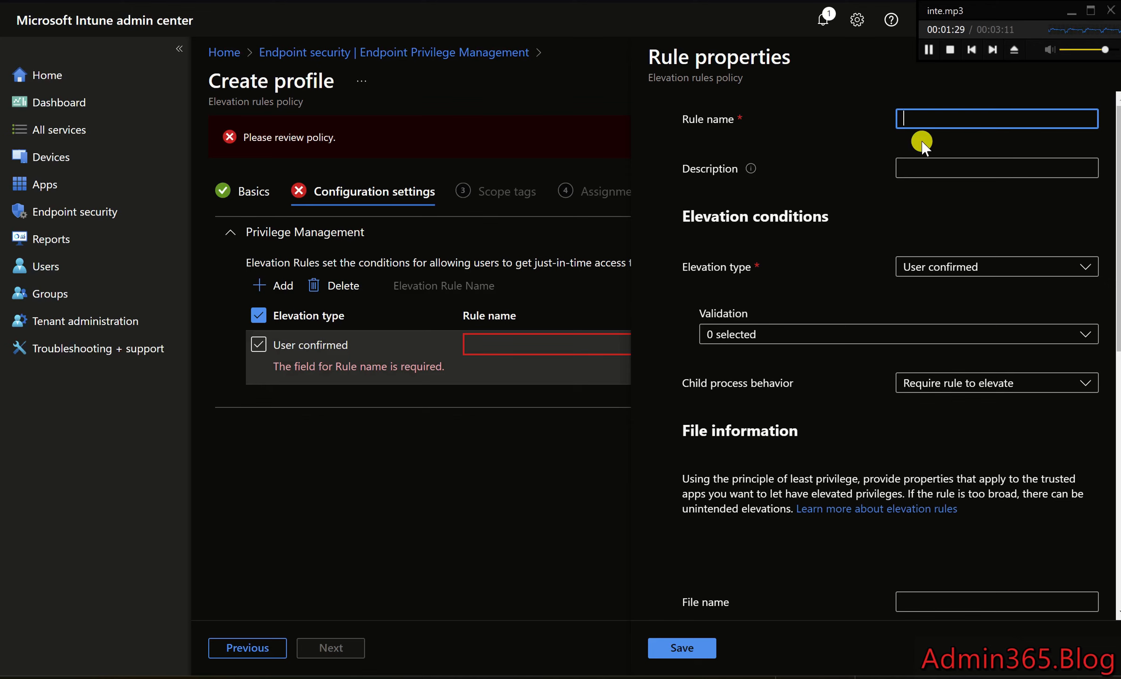
{"action": "type", "text": "adobe"}
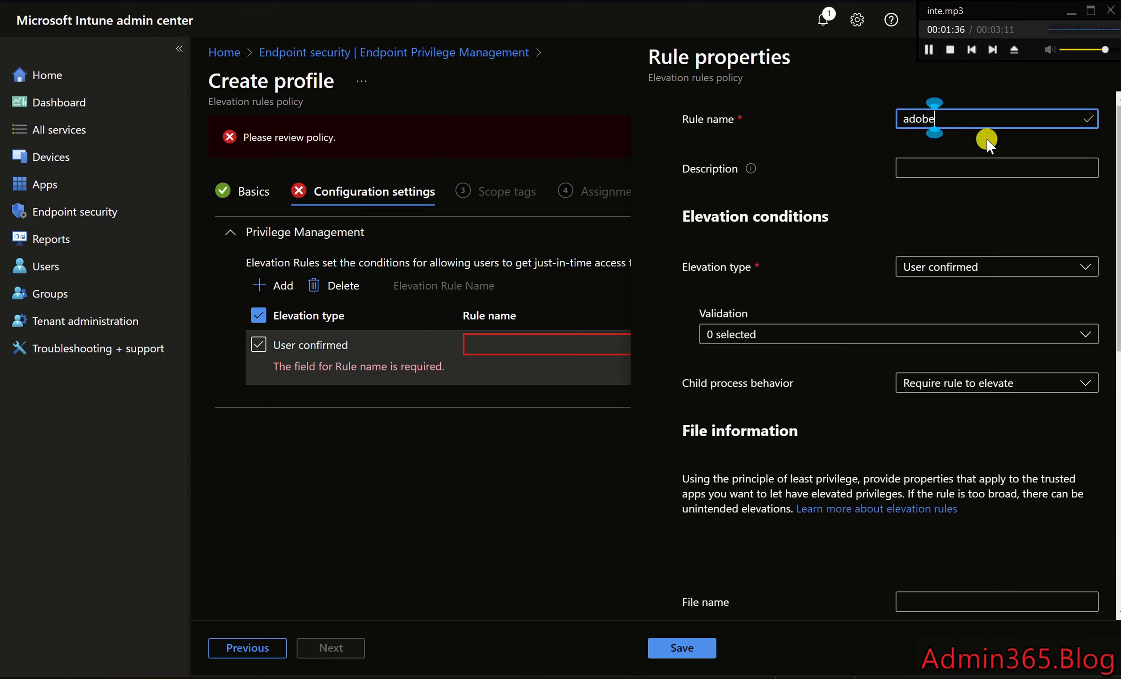
{"action": "type", "text": "reader"}
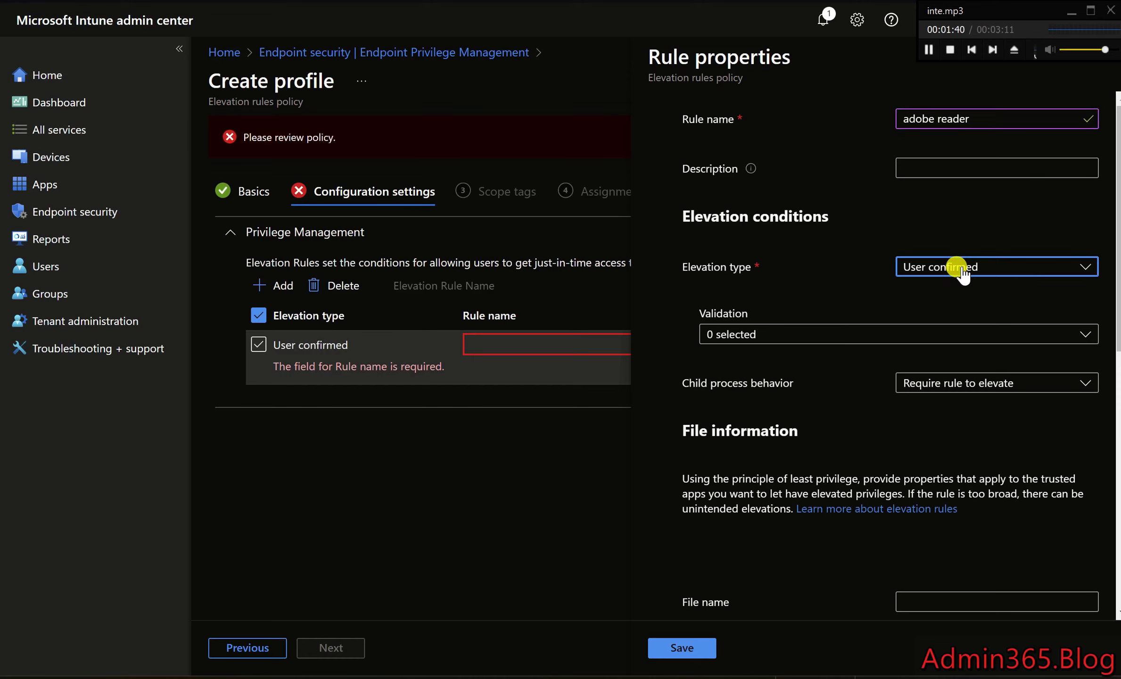
{"action": "left_click", "coordinate": [997, 265]}
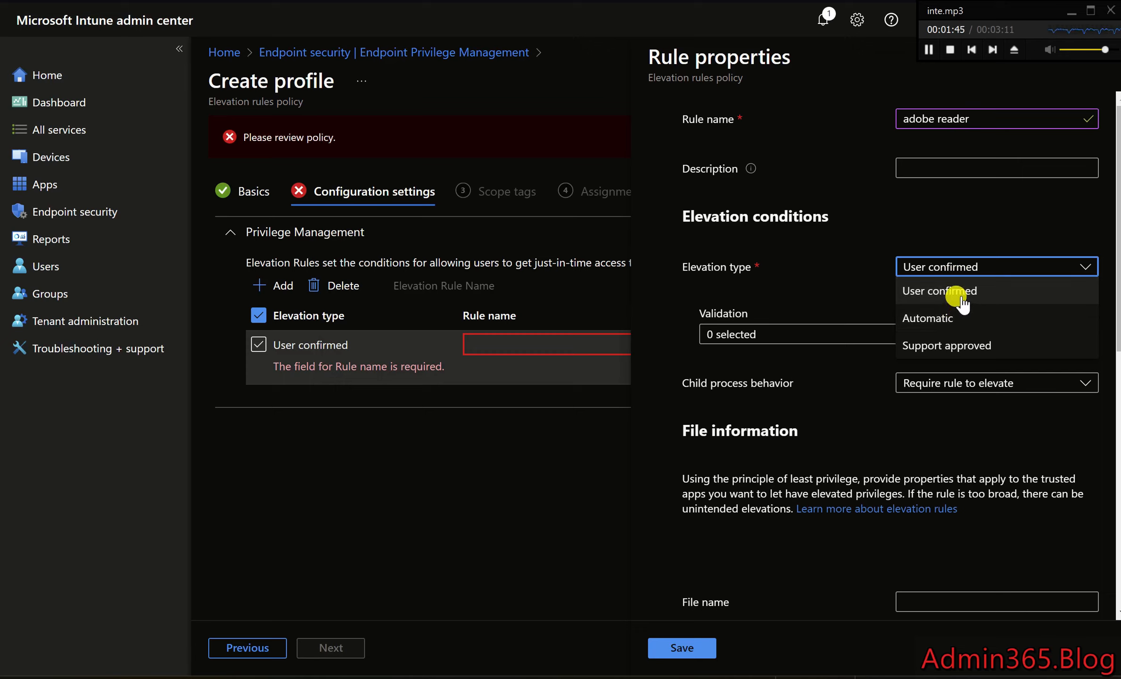
{"action": "left_click", "coordinate": [940, 290]}
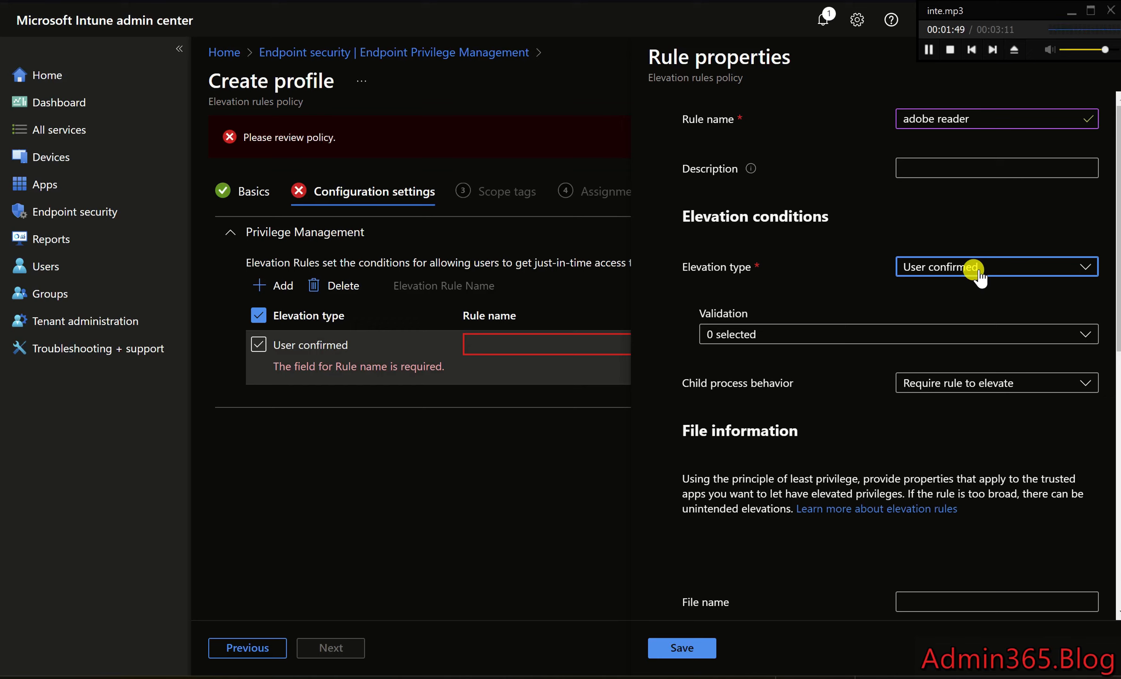
{"action": "left_click", "coordinate": [996, 267]}
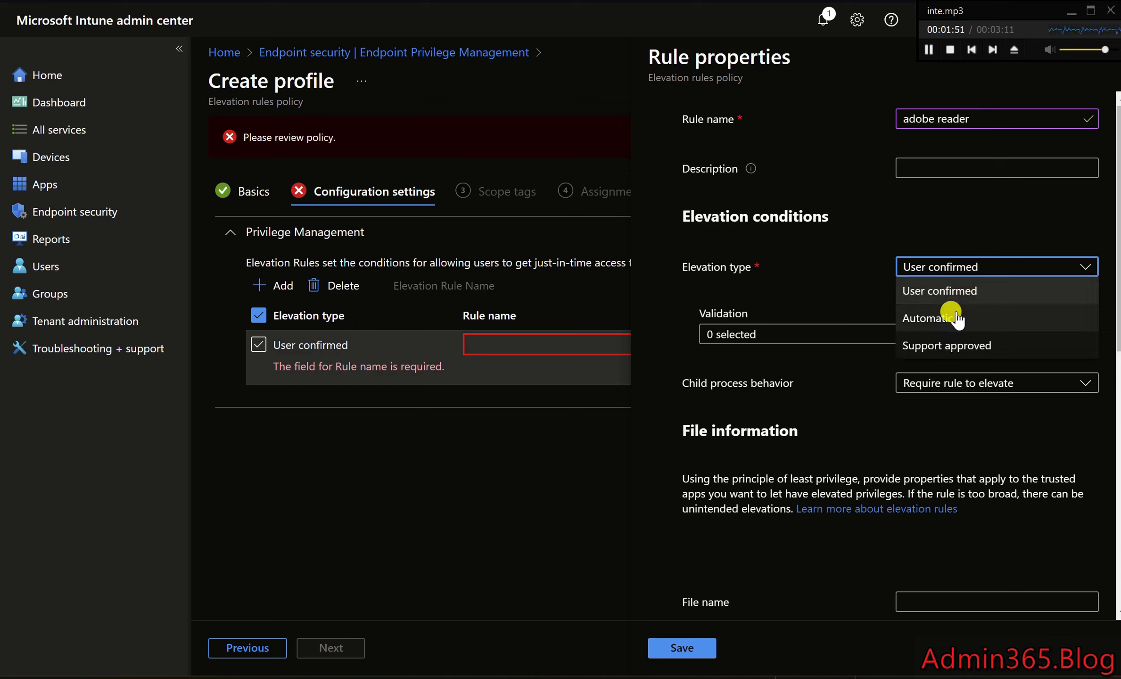
{"action": "left_click", "coordinate": [927, 318]}
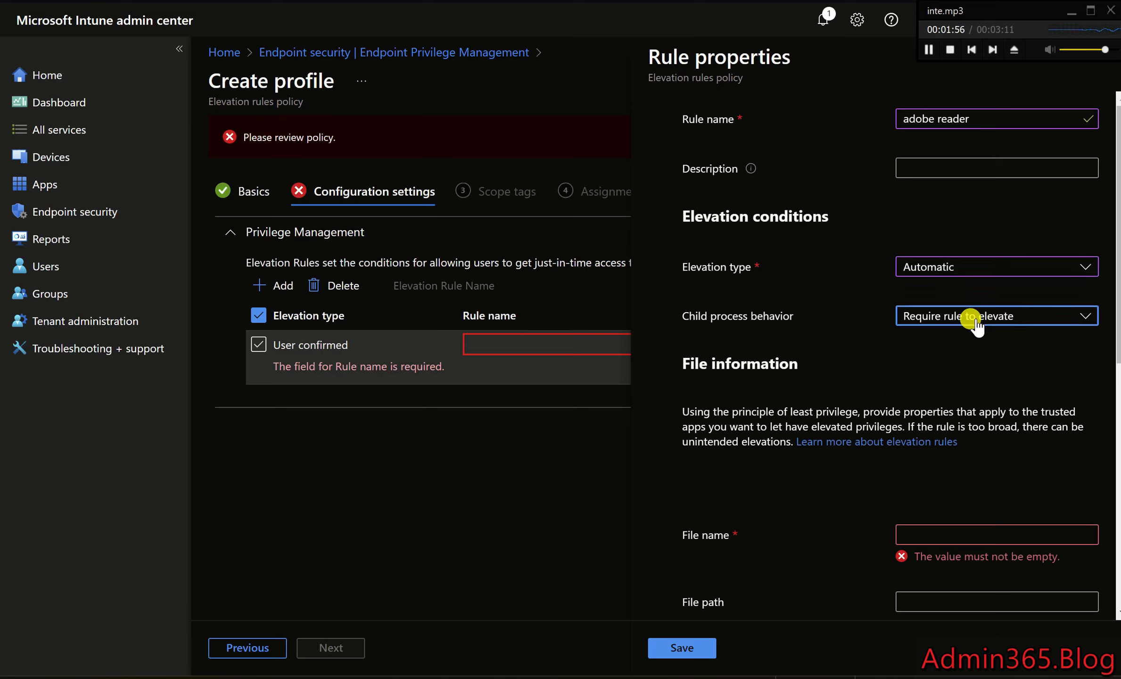
- Cycle child process behavior through Require rule, Deny all, Allow all, Not configured, and back to Deny all
{"action": "left_click", "coordinate": [996, 316]}
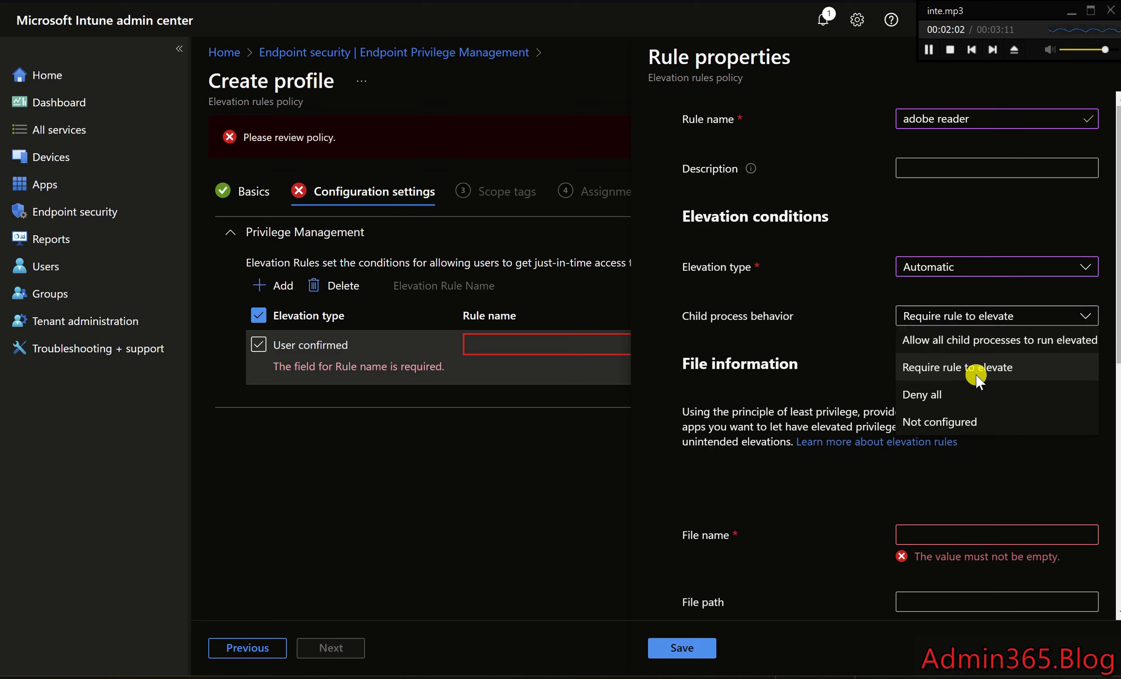
{"action": "left_click", "coordinate": [958, 367]}
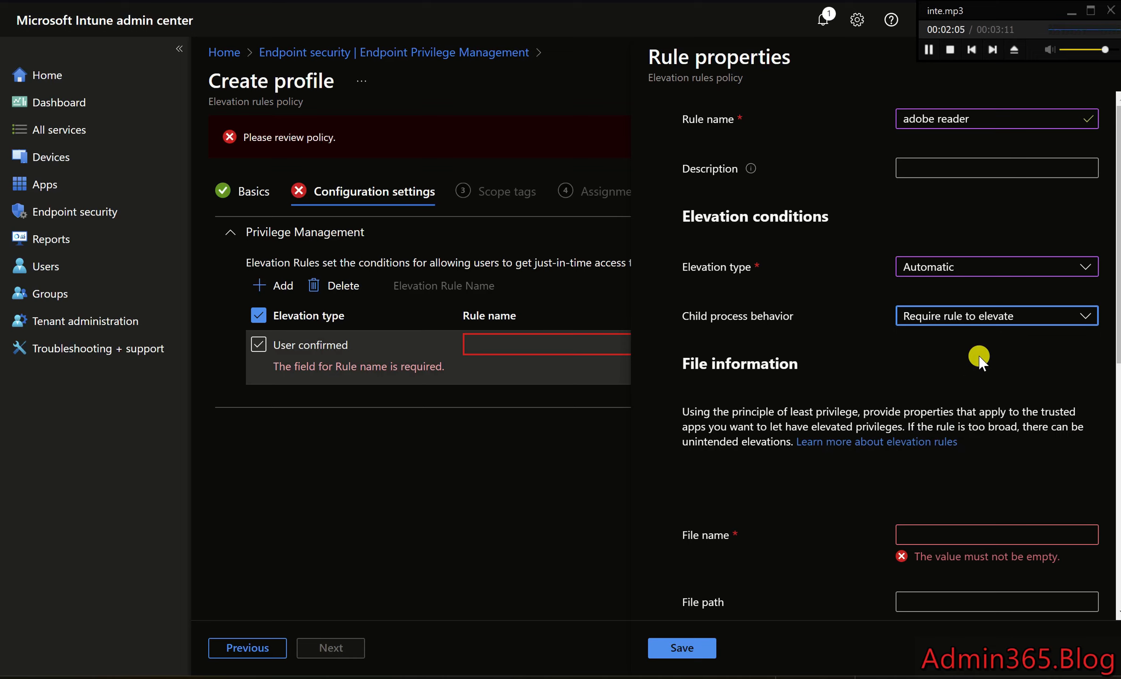
{"action": "left_click", "coordinate": [996, 315]}
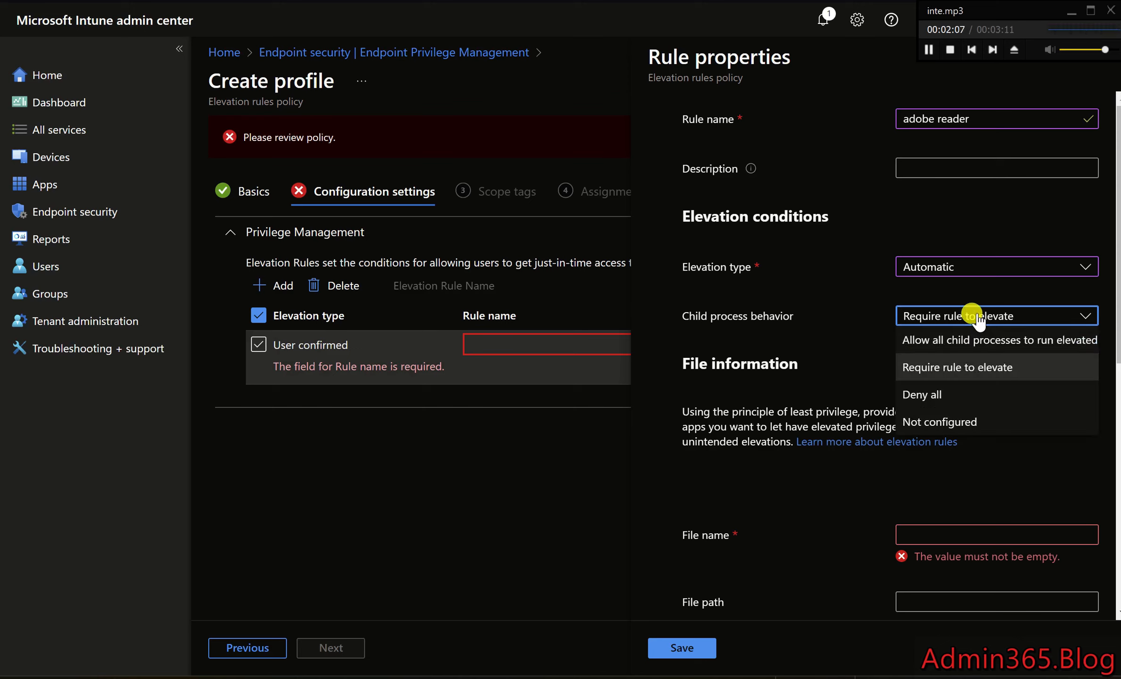
{"action": "left_click", "coordinate": [922, 394]}
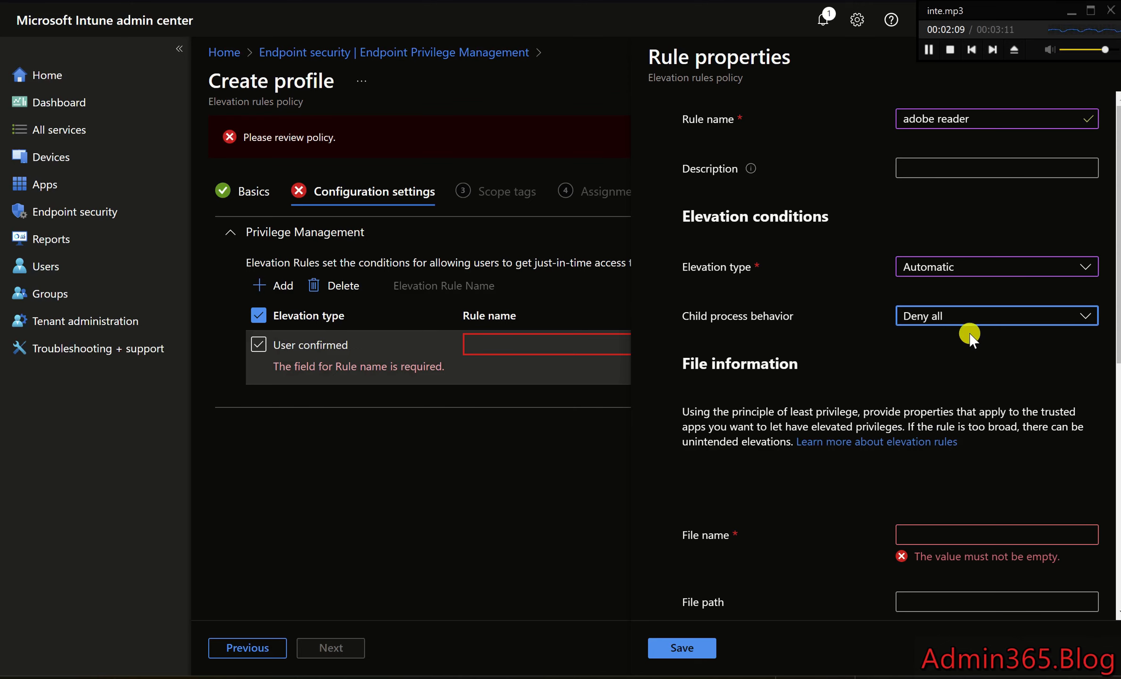
{"action": "mouse_move", "coordinate": [977, 323]}
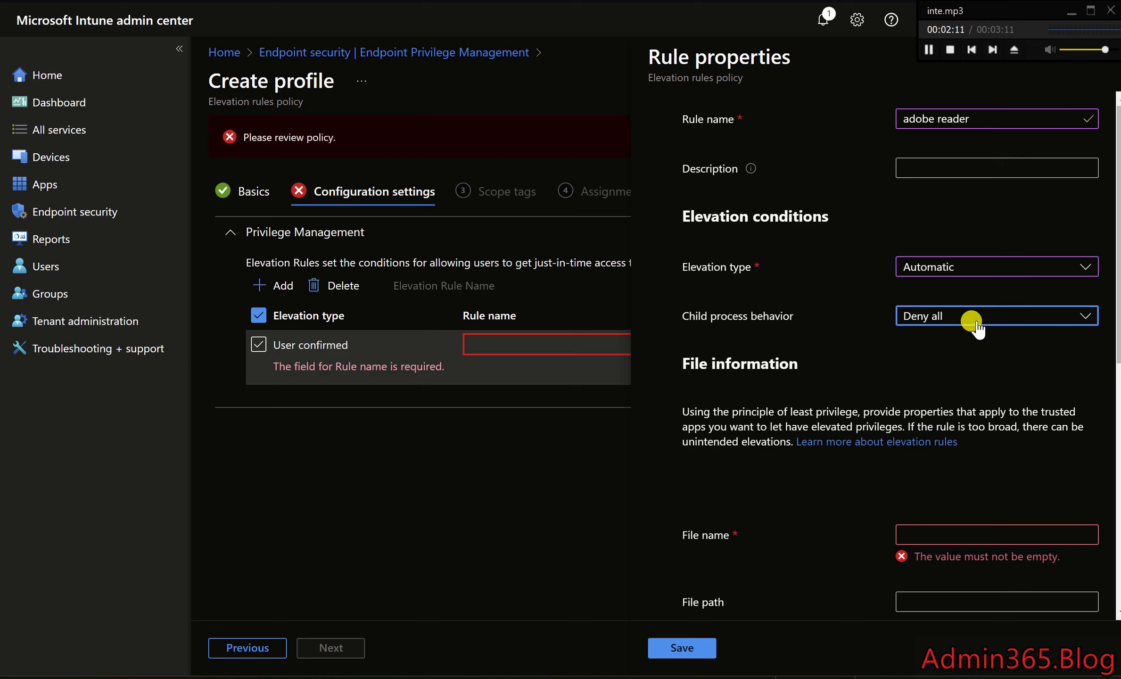
{"action": "left_click", "coordinate": [997, 316]}
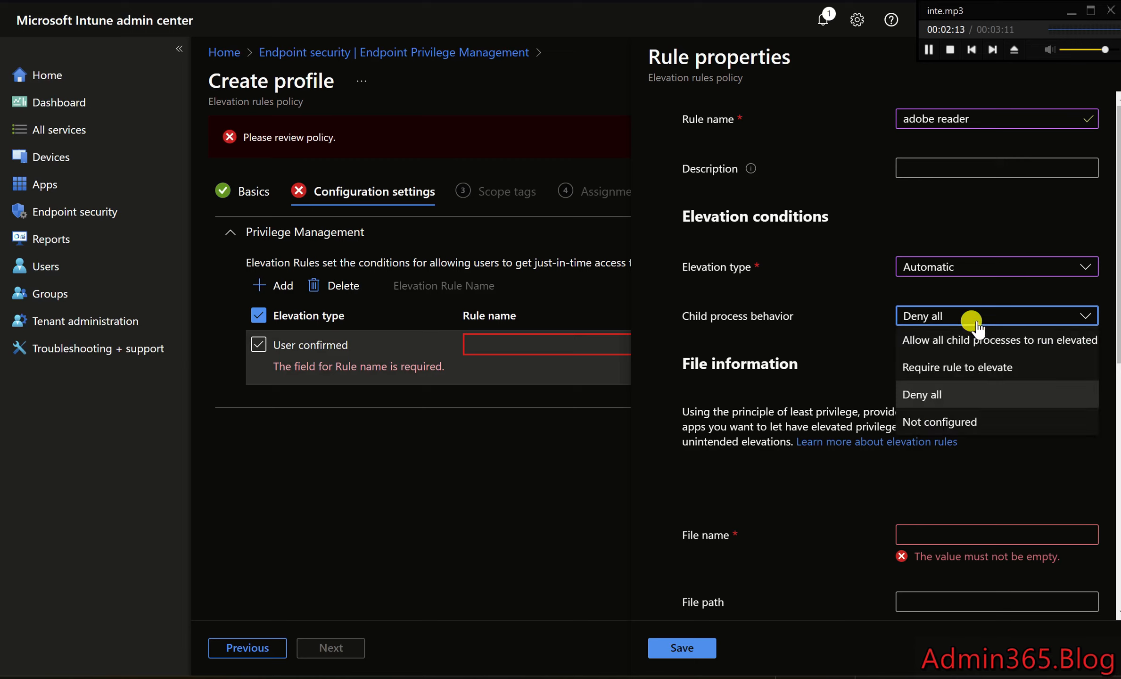
{"action": "mouse_move", "coordinate": [968, 344]}
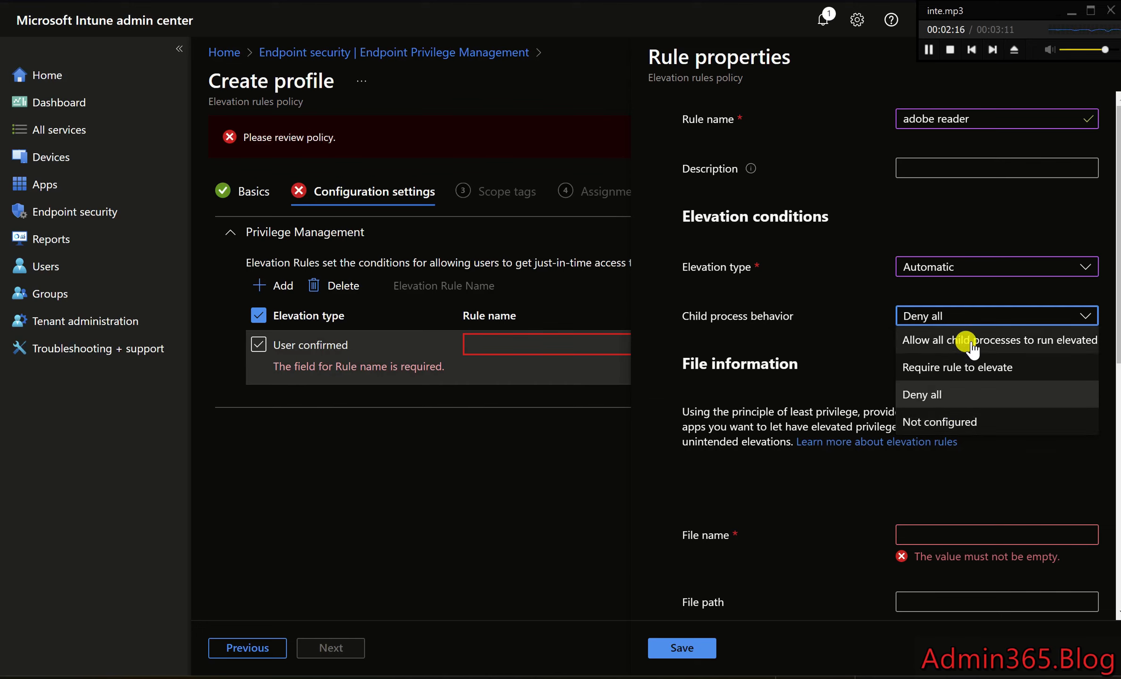
{"action": "left_click", "coordinate": [1000, 340]}
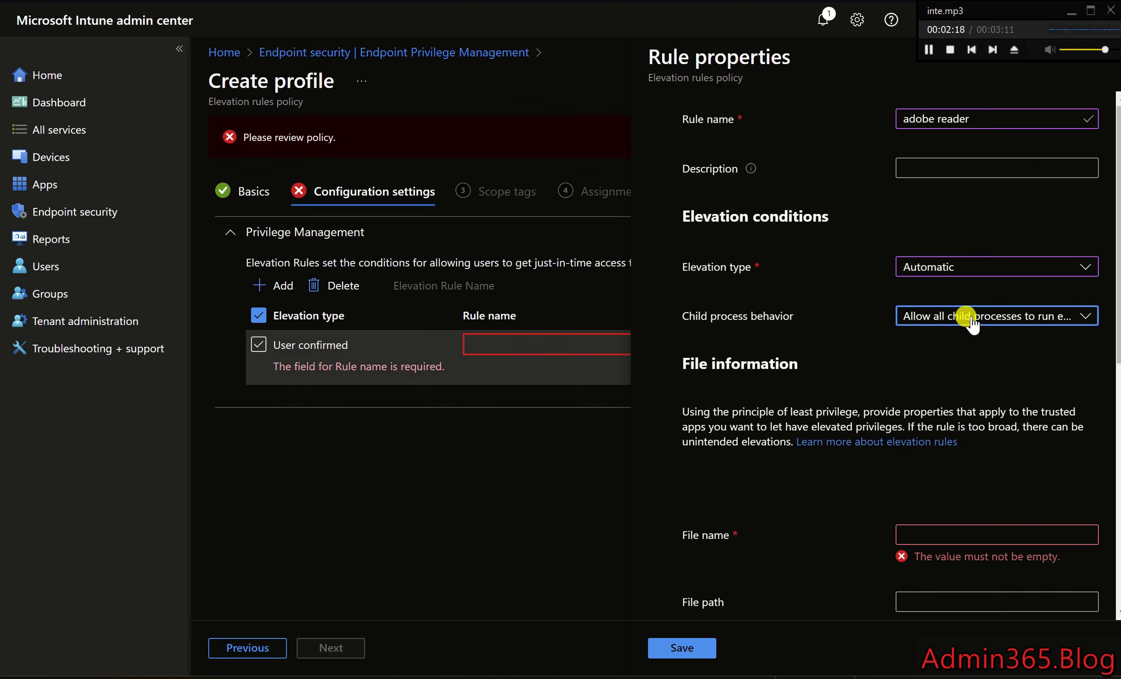
{"action": "left_click", "coordinate": [997, 316]}
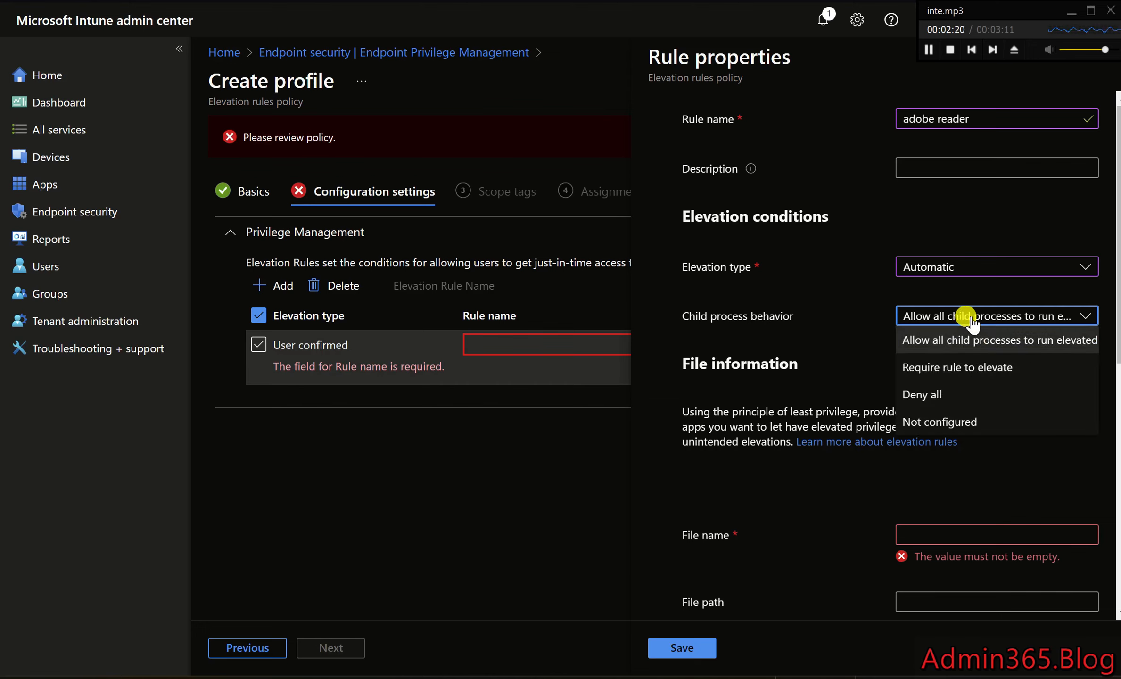
{"action": "left_click", "coordinate": [939, 421]}
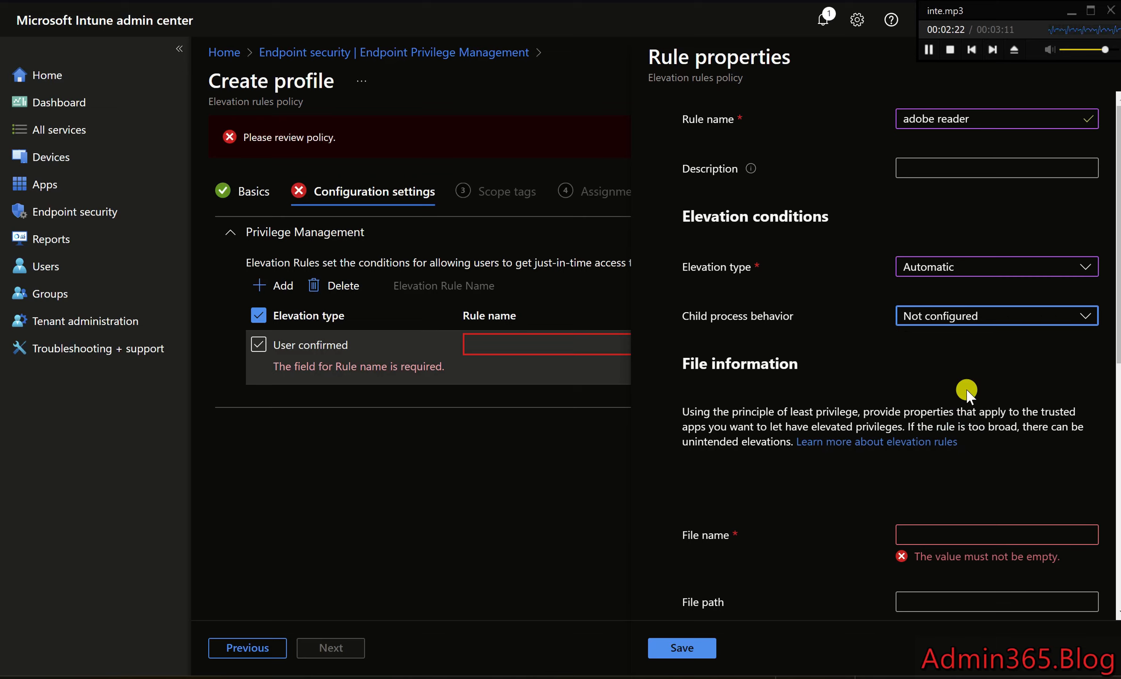
{"action": "mouse_move", "coordinate": [979, 324]}
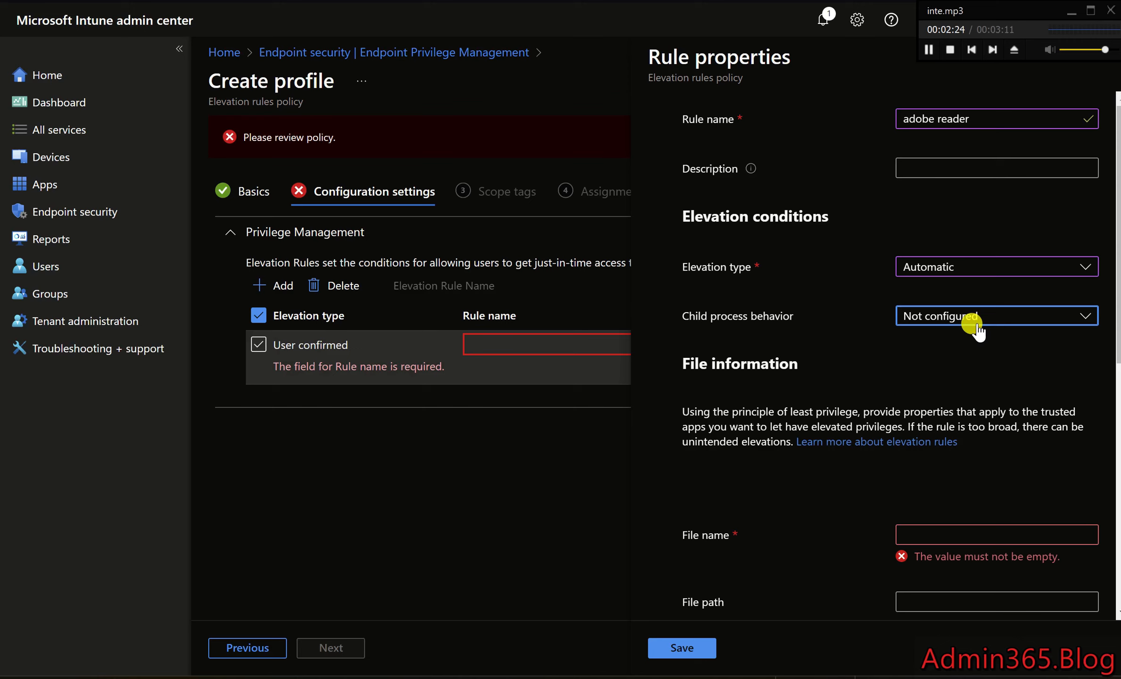
{"action": "left_click", "coordinate": [997, 316]}
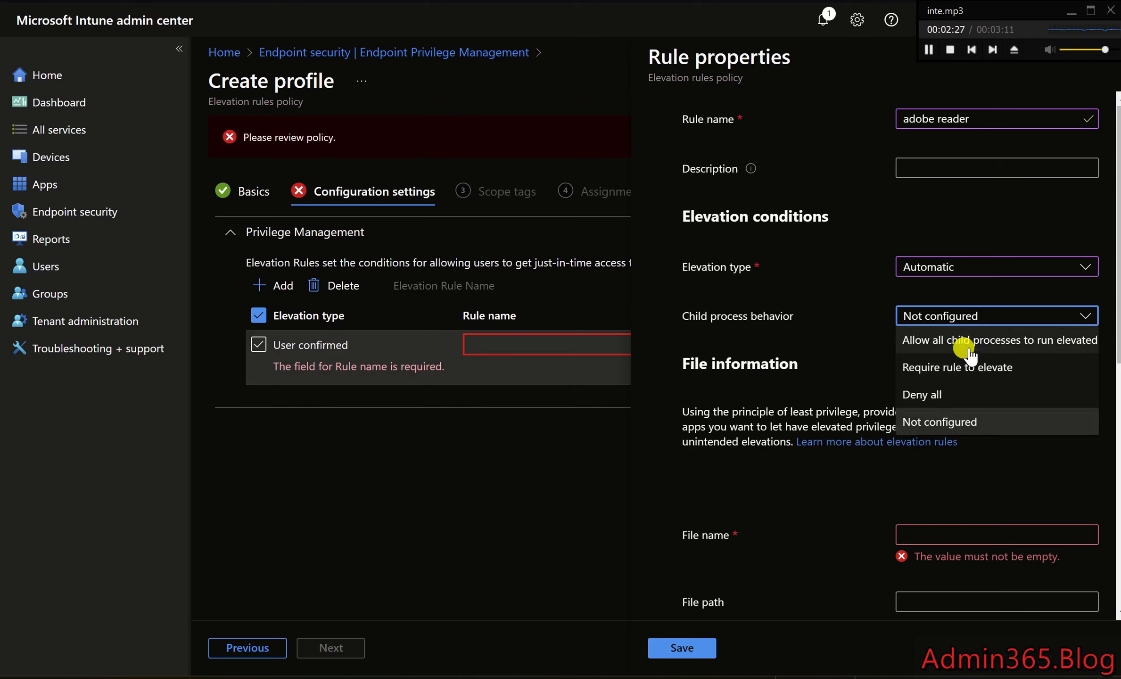
{"action": "left_click", "coordinate": [923, 394]}
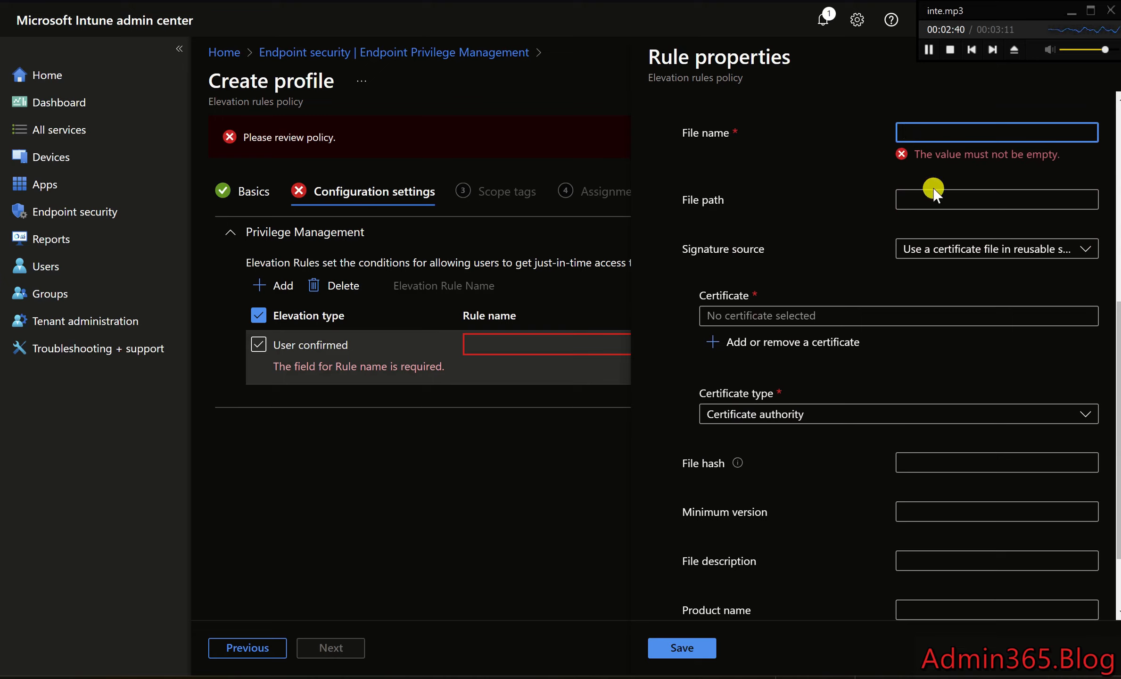
- Activate the rule's File path field in the File information section for entry
{"action": "left_click", "coordinate": [968, 199]}
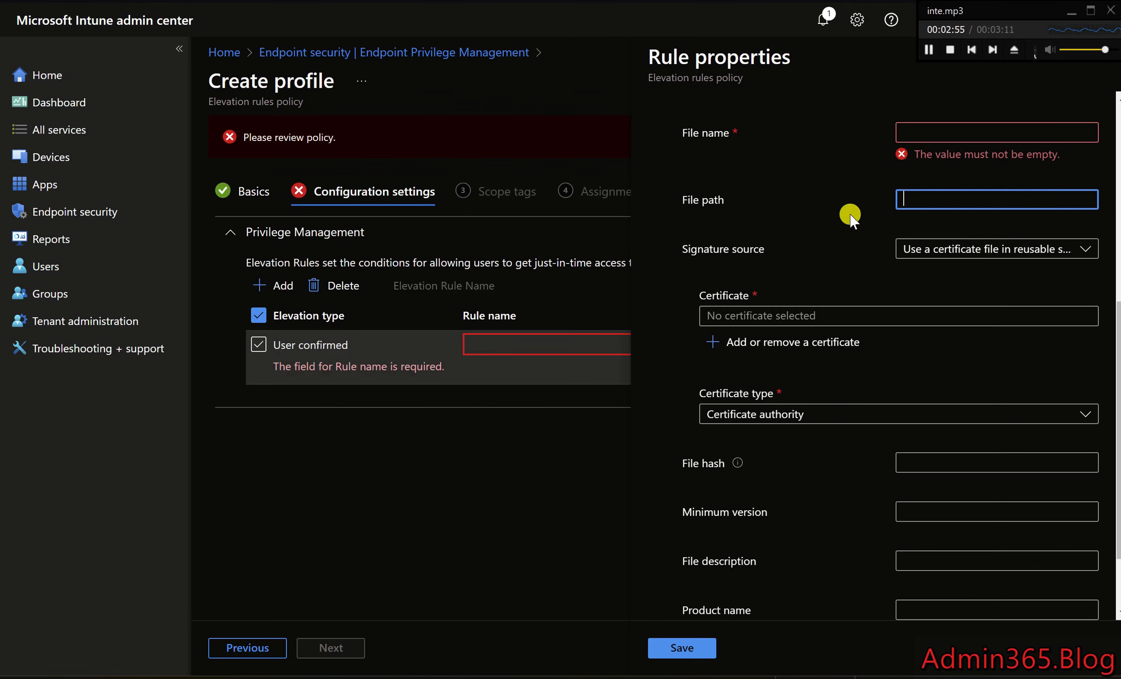
{"action": "mouse_move", "coordinate": [836, 283]}
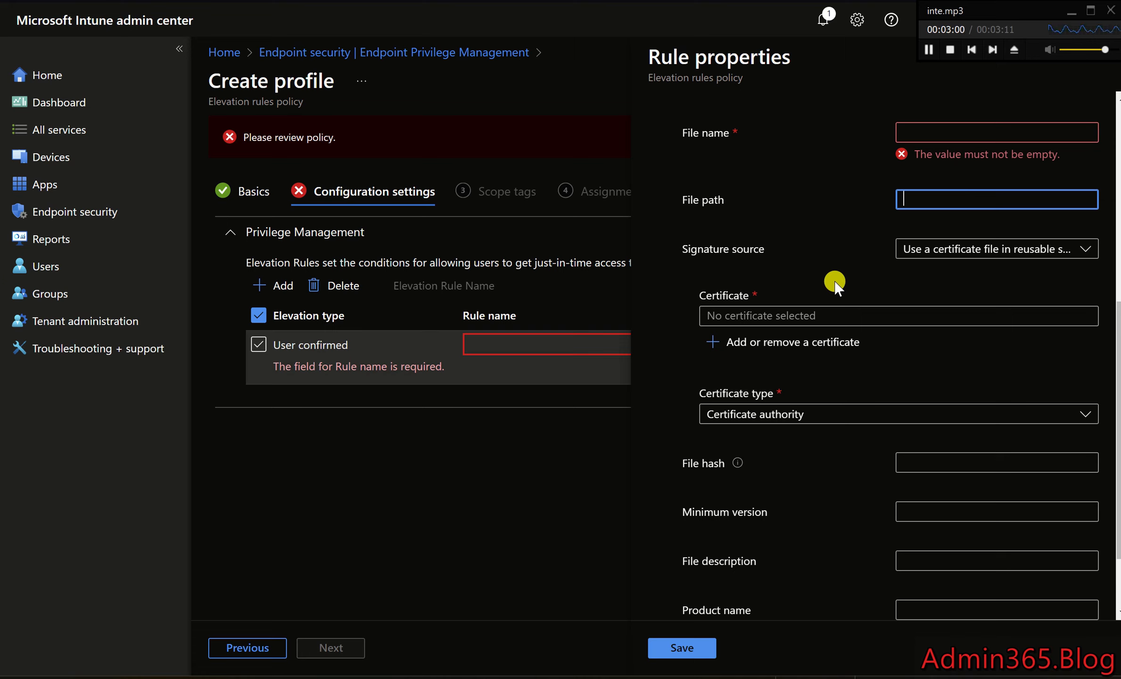
{"action": "mouse_move", "coordinate": [844, 492]}
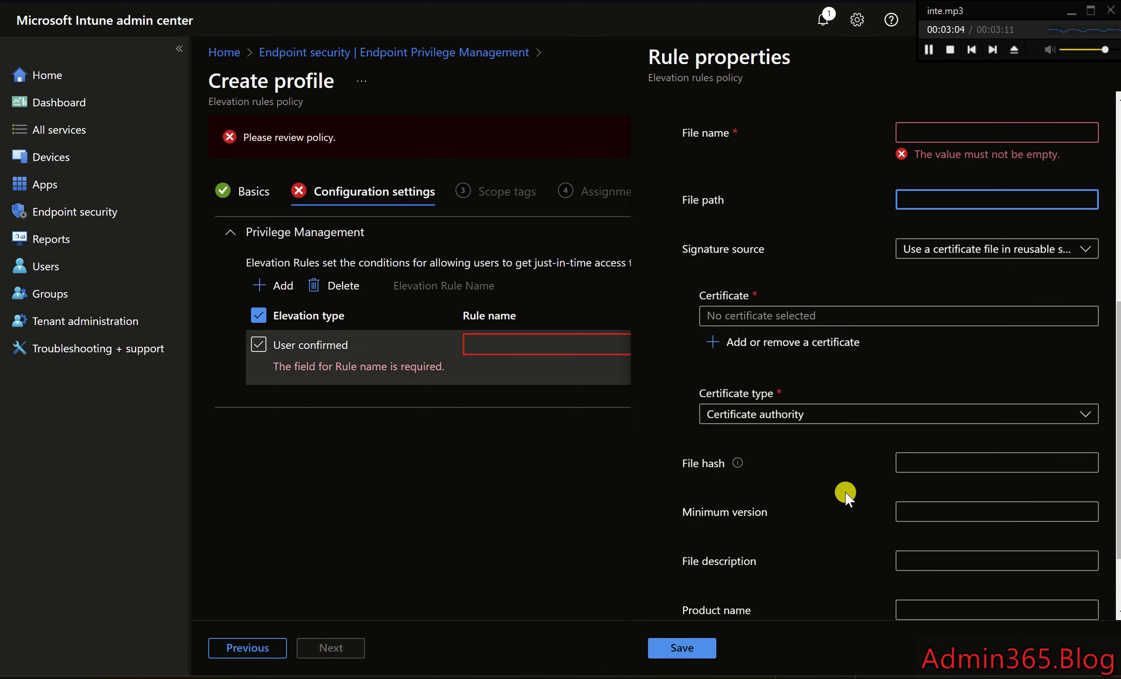
{"action": "mouse_move", "coordinate": [801, 575]}
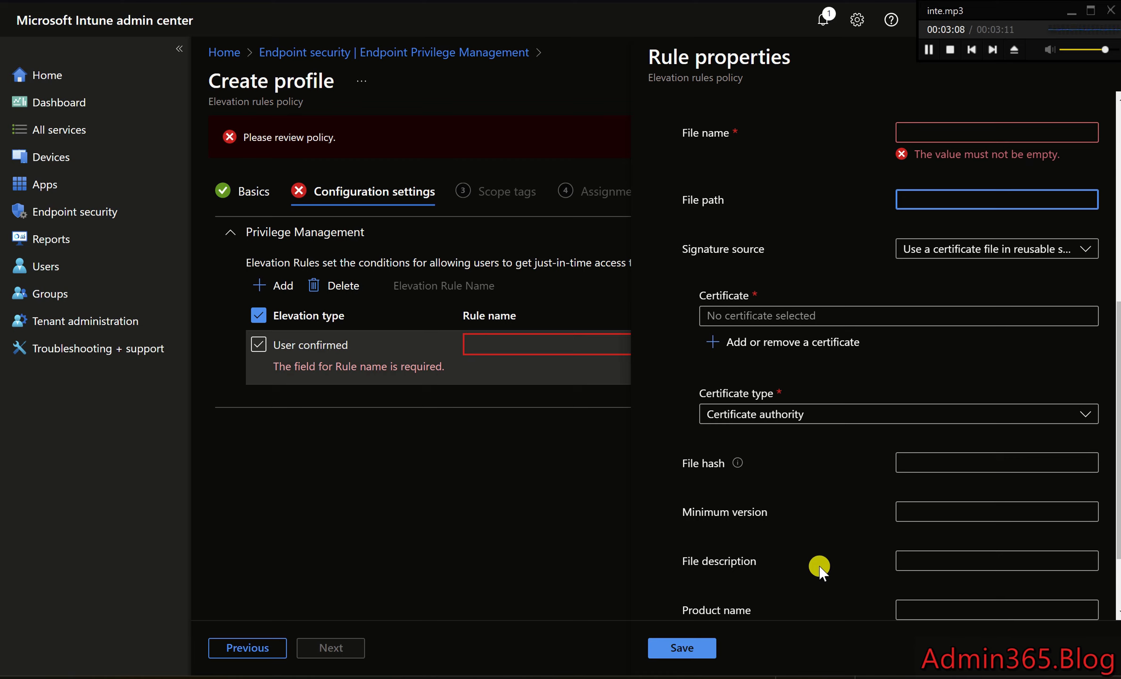
{"action": "mouse_move", "coordinate": [835, 652]}
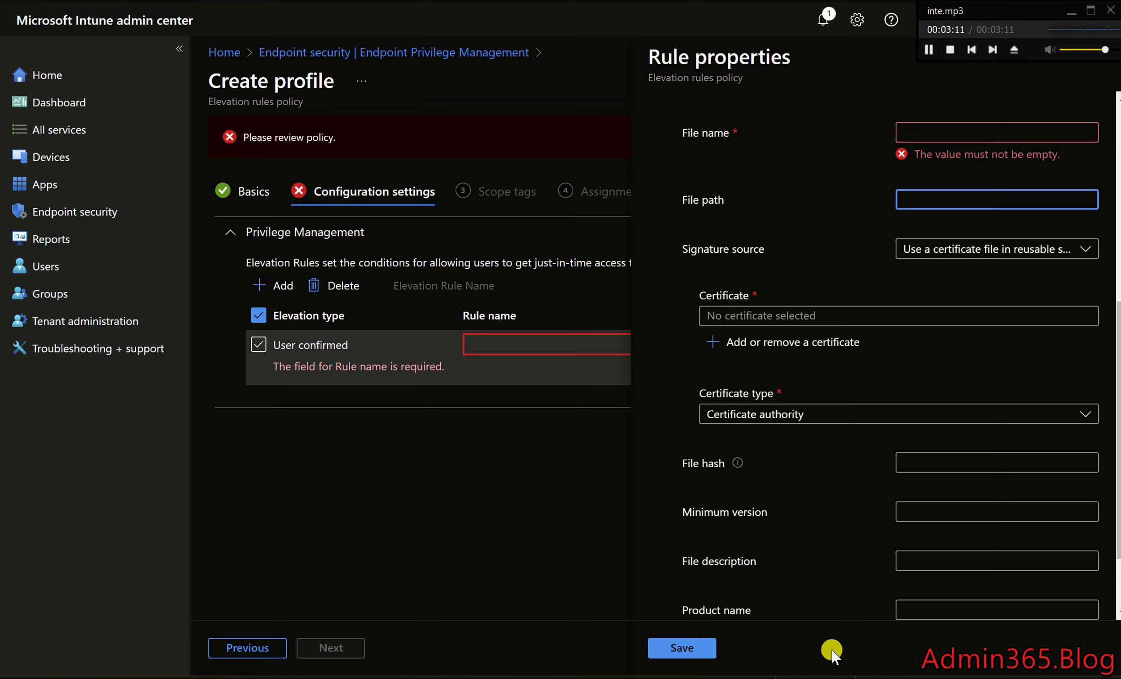